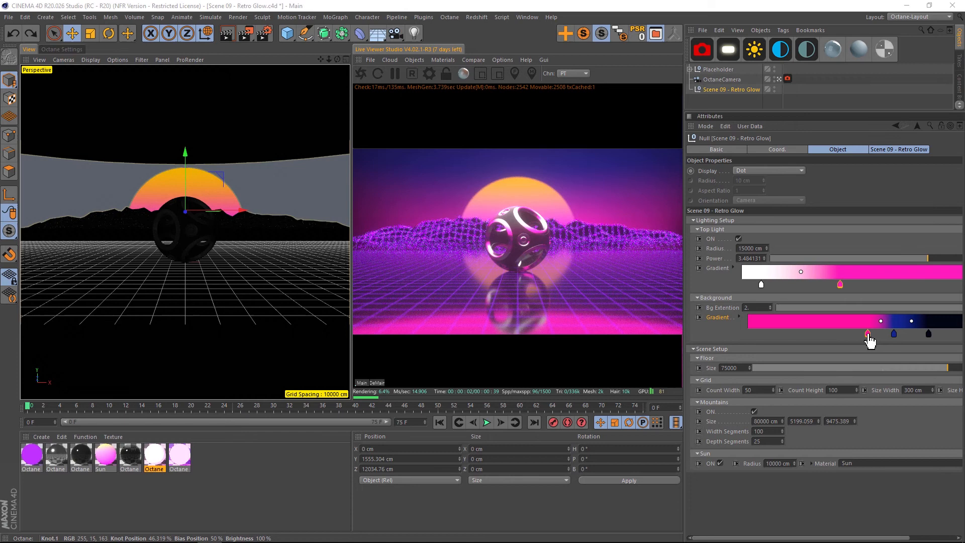
Recolour the pink knot of the Background Gradient to green so the sky glows green.
double_click(867, 334)
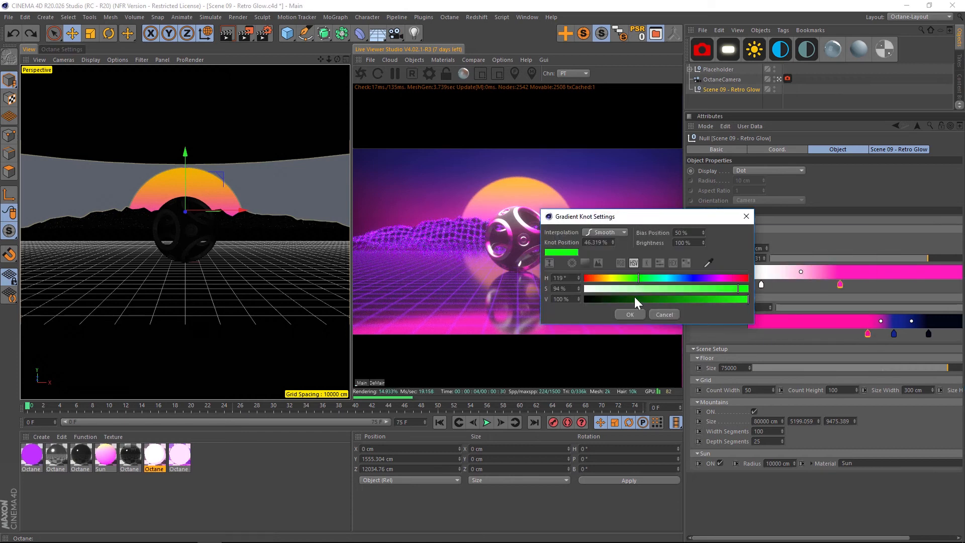
click(630, 314)
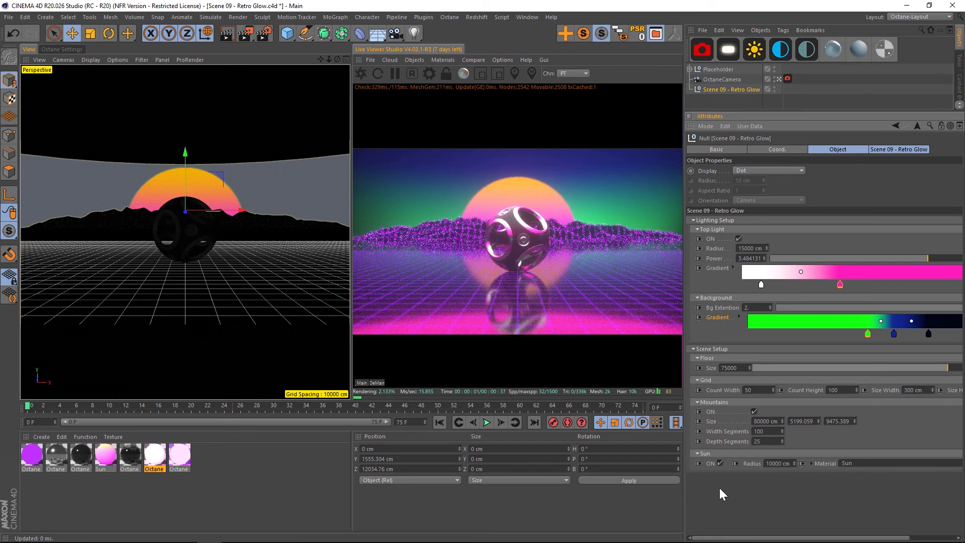
click(721, 463)
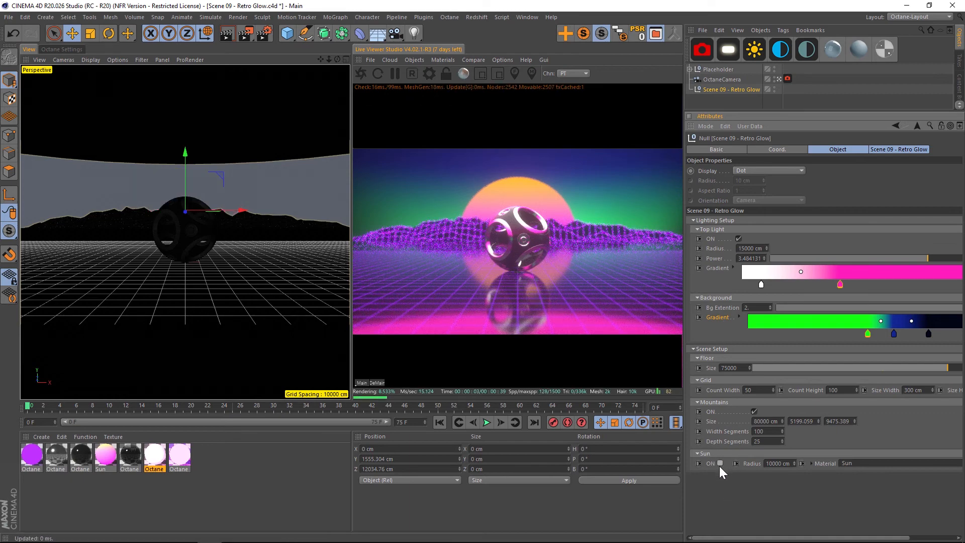
click(737, 410)
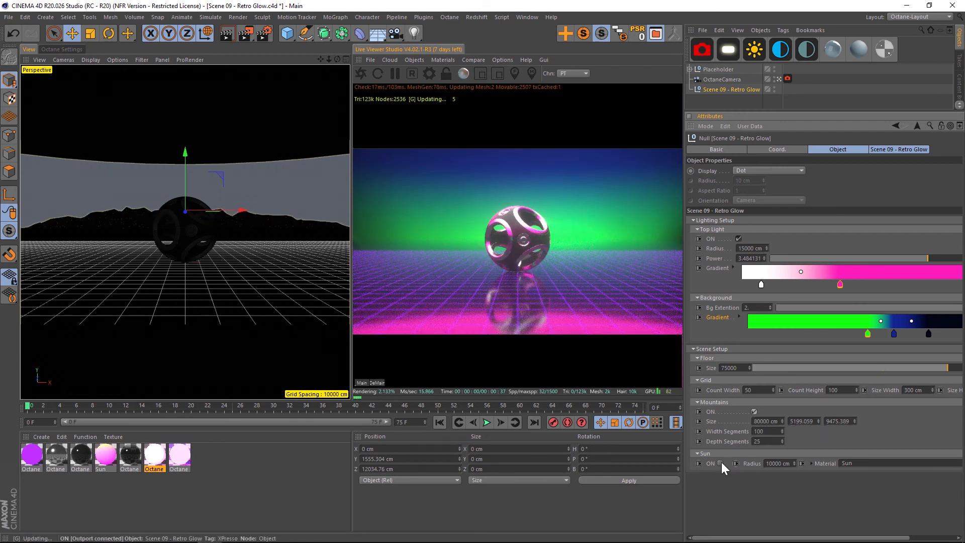
click(724, 463)
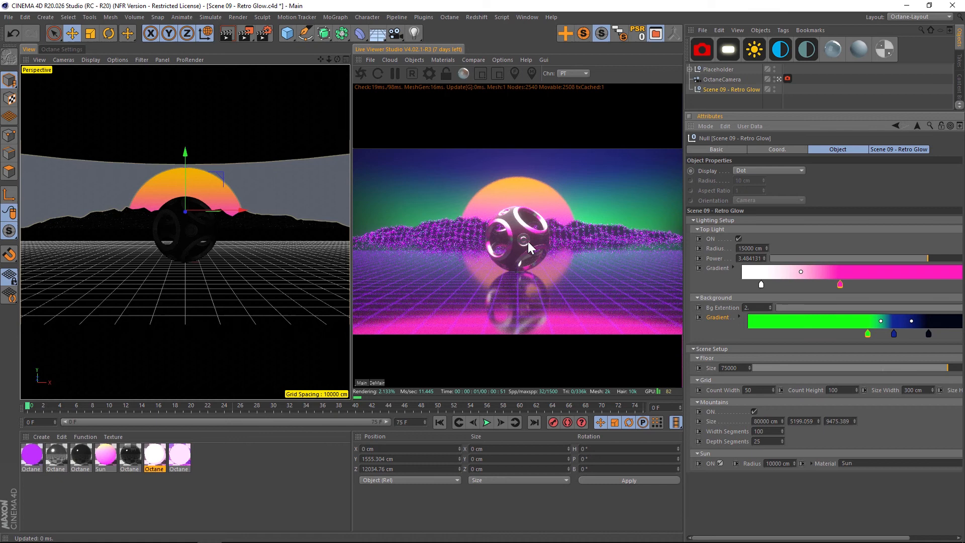
mouse_move(443, 236)
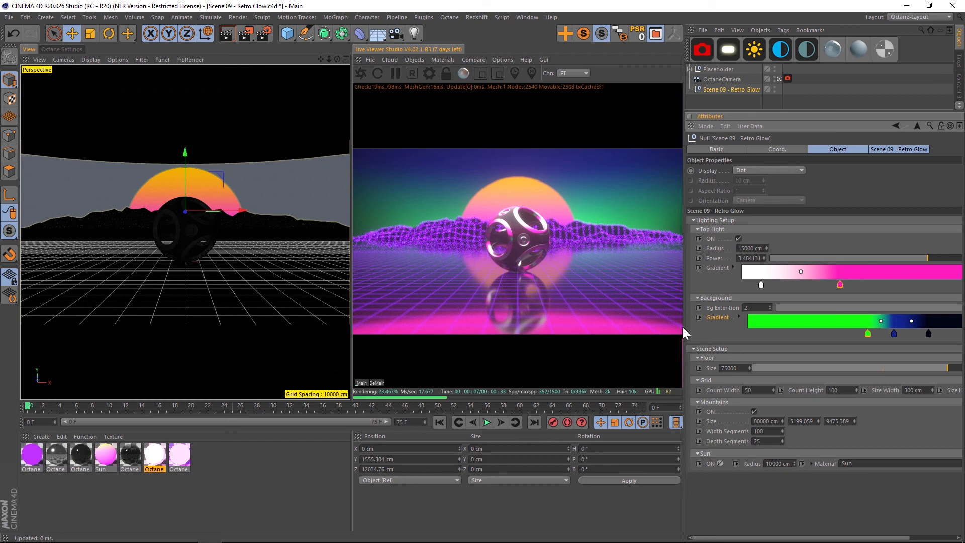
mouse_move(541, 270)
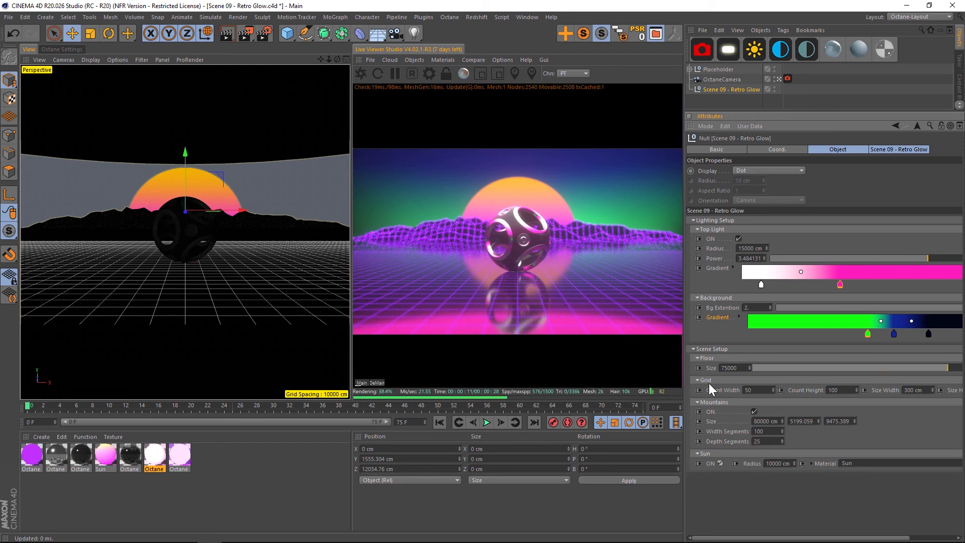
mouse_move(590, 146)
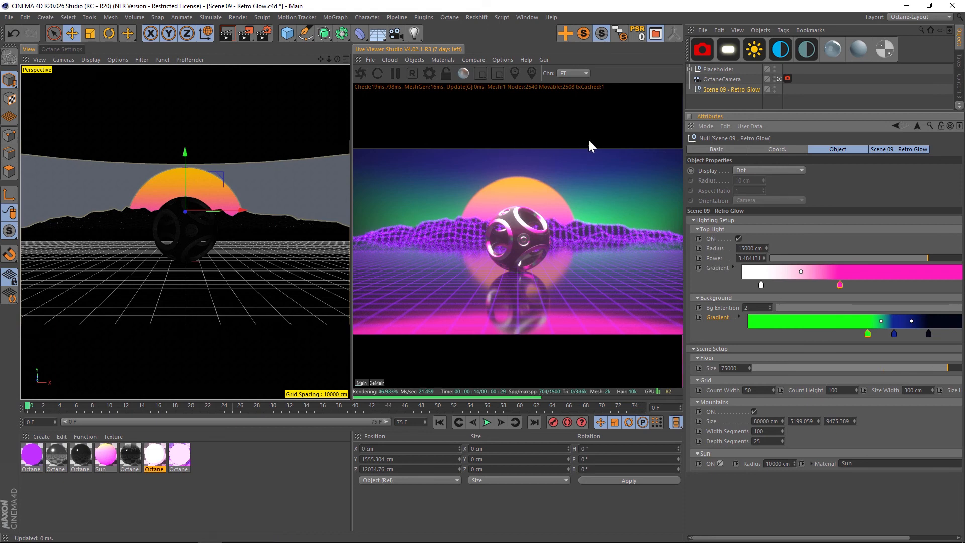
Recolour the pink knot of the Top Light Gradient to green so the sphere and grid floor glow green.
click(739, 239)
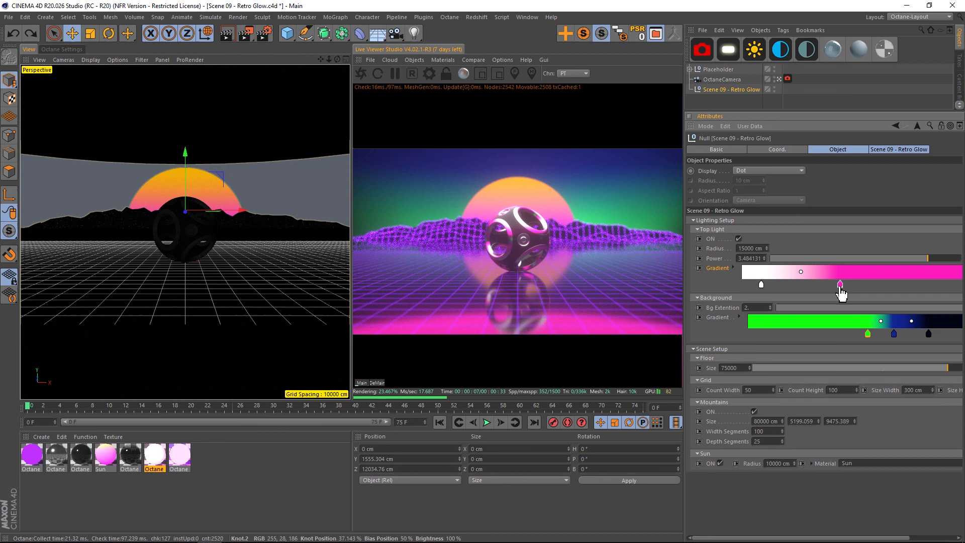
double_click(840, 284)
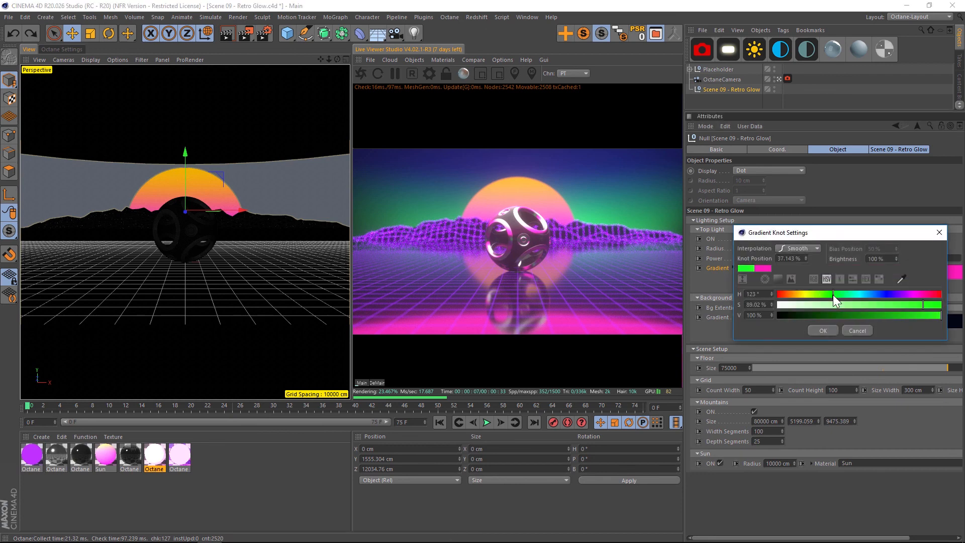
click(821, 331)
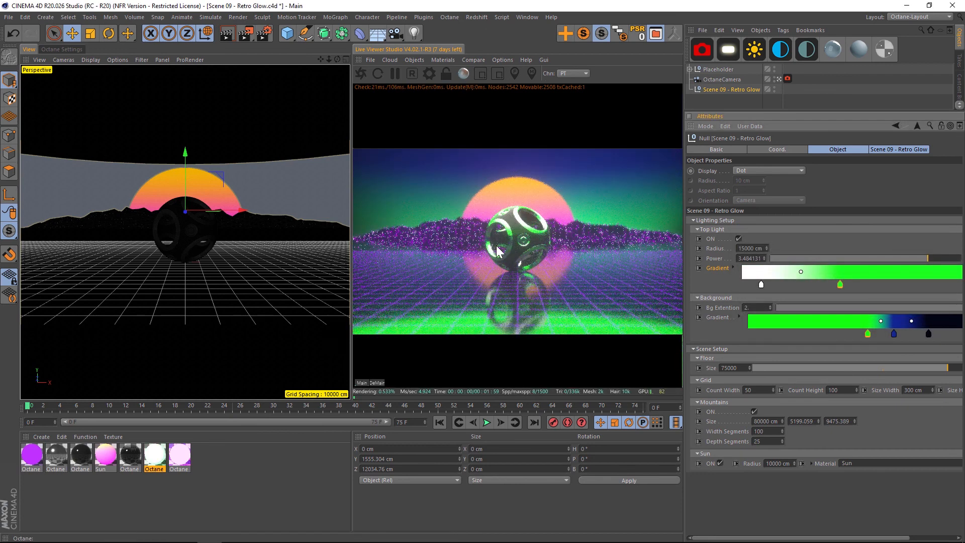